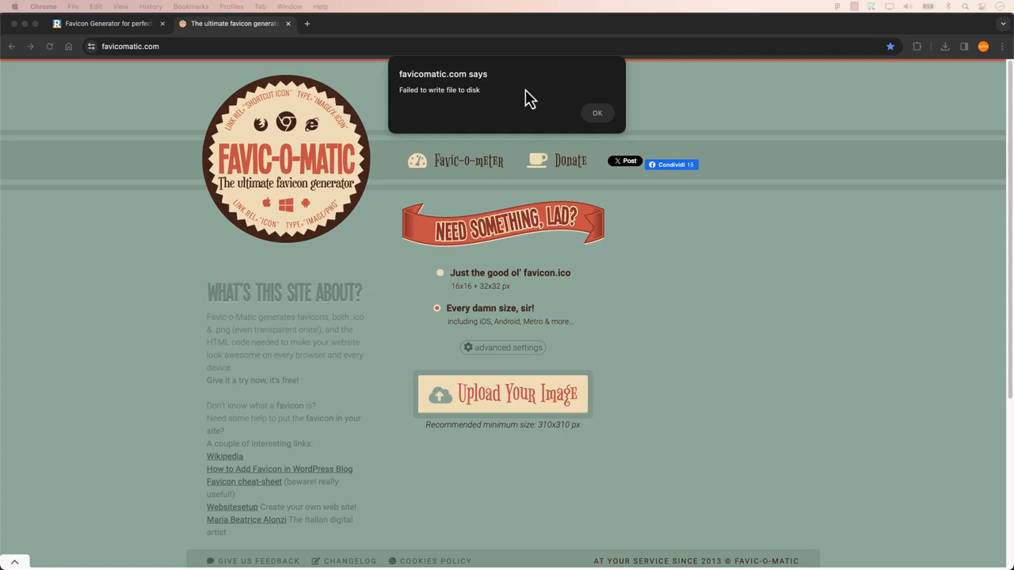
mouse_move(521, 124)
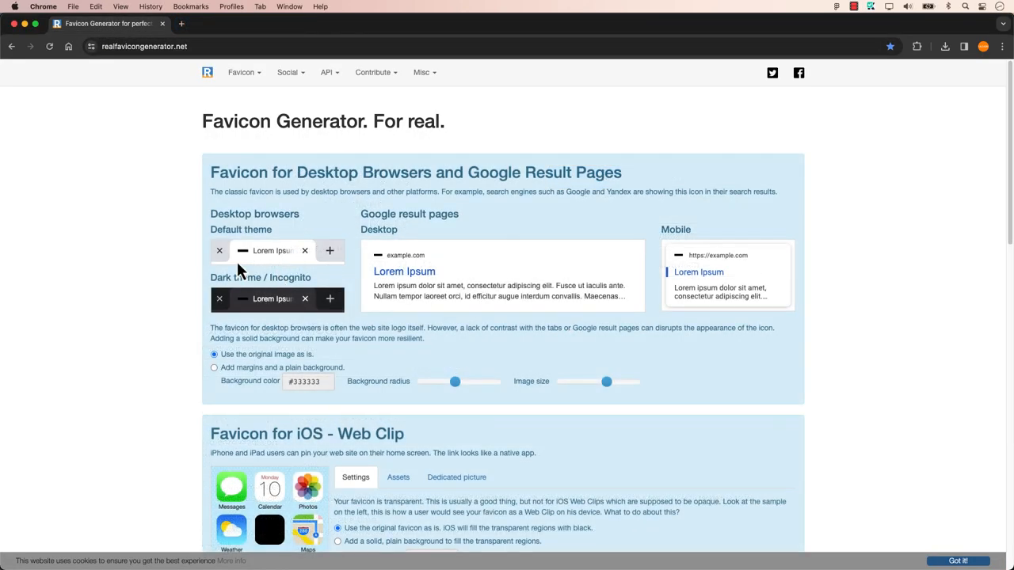
mouse_move(257, 313)
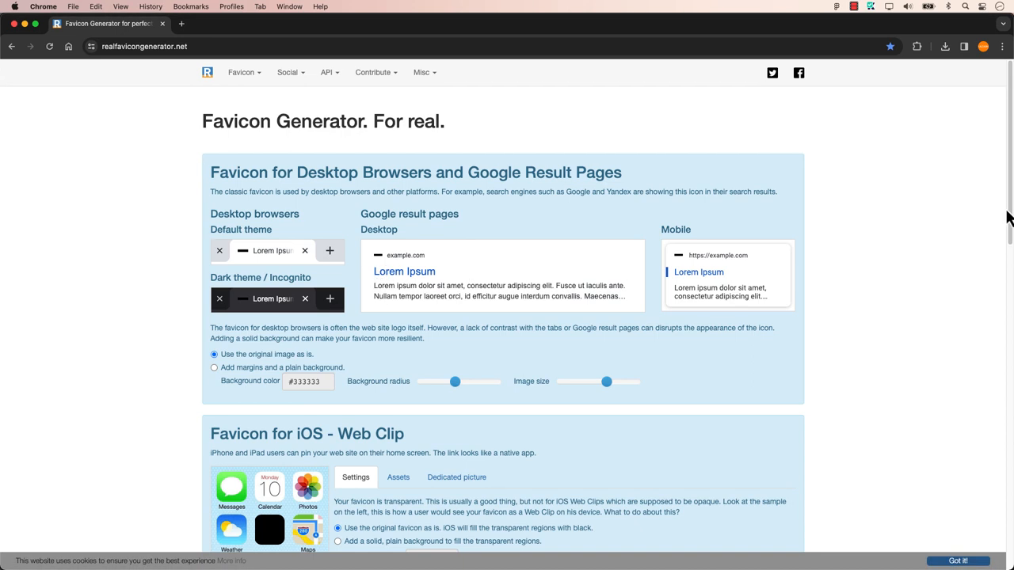
Step: Start a Letter document and draw a wide black-filled rectangle across its middle
scroll("down", 3)
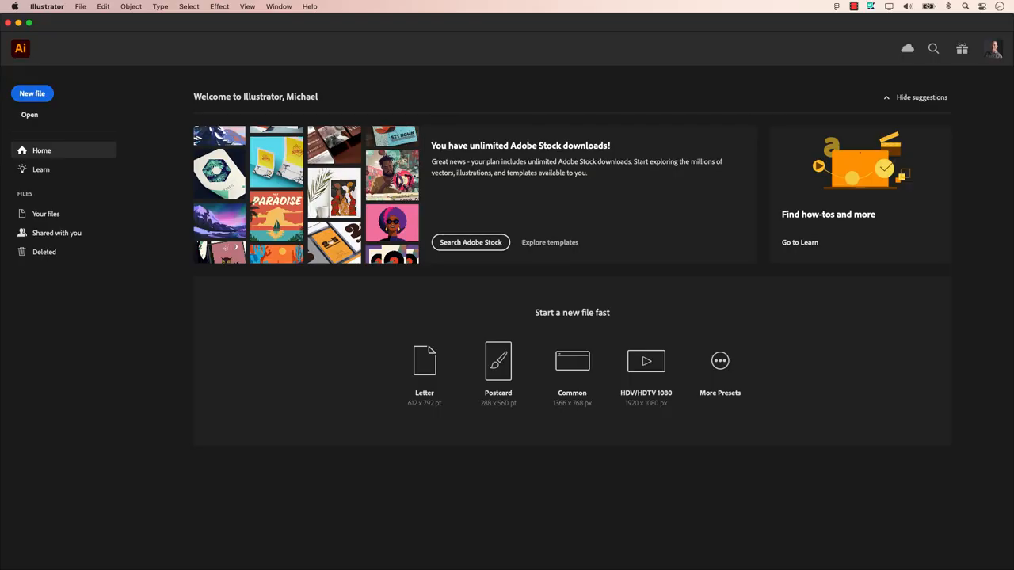
mouse_move(424, 368)
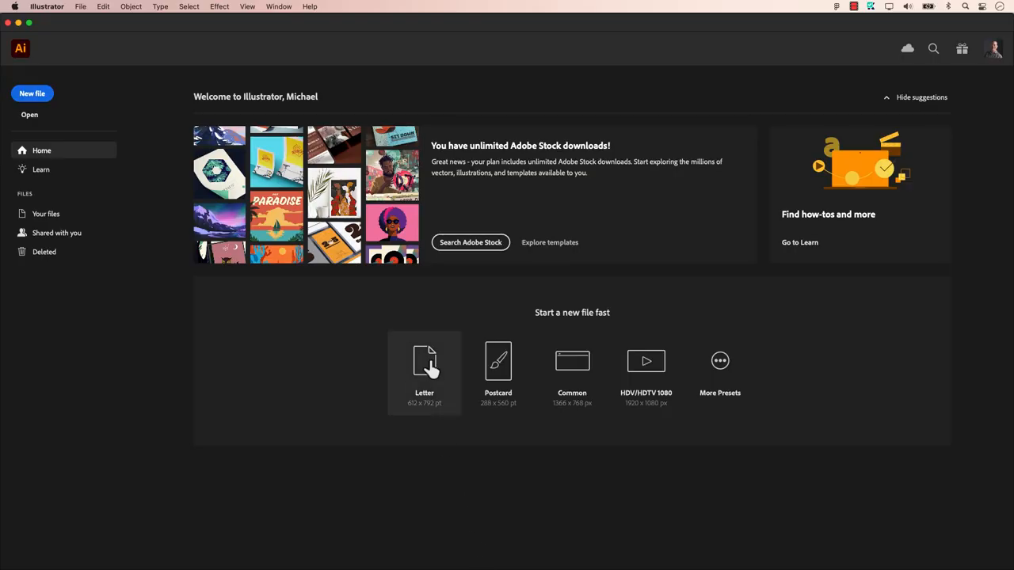
left_click(425, 368)
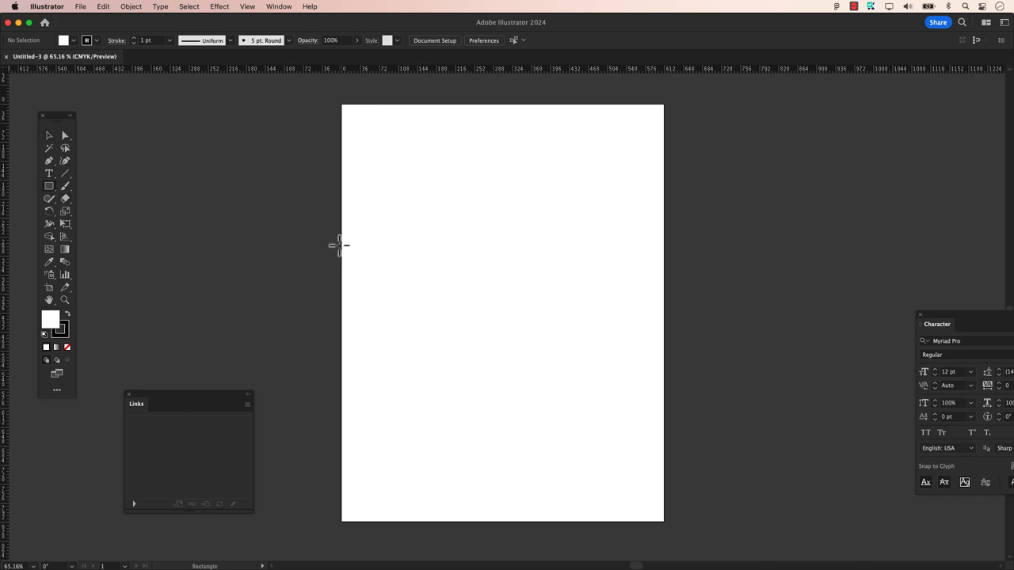
left_click_drag(352, 252, 654, 325)
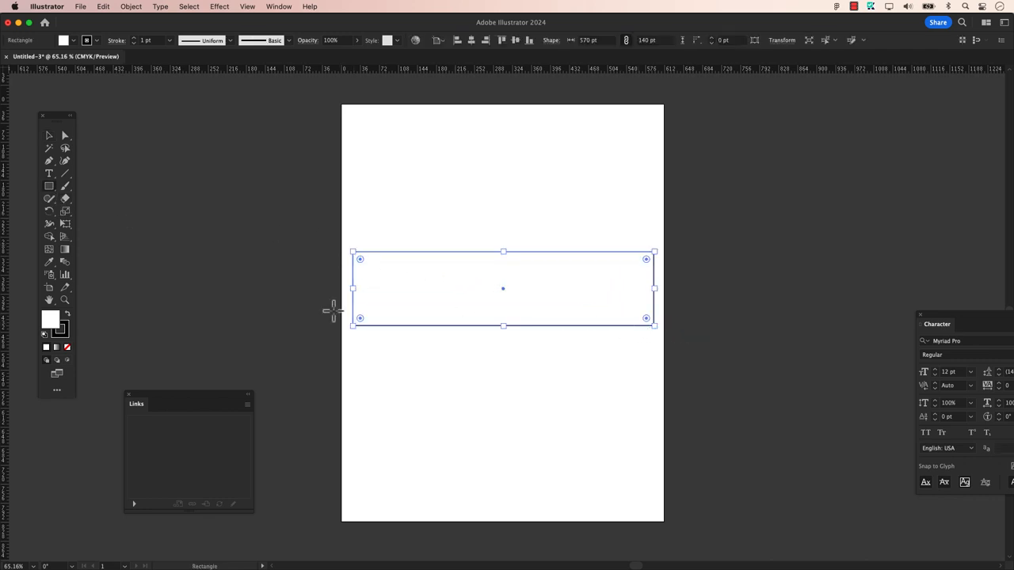
left_click(50, 320)
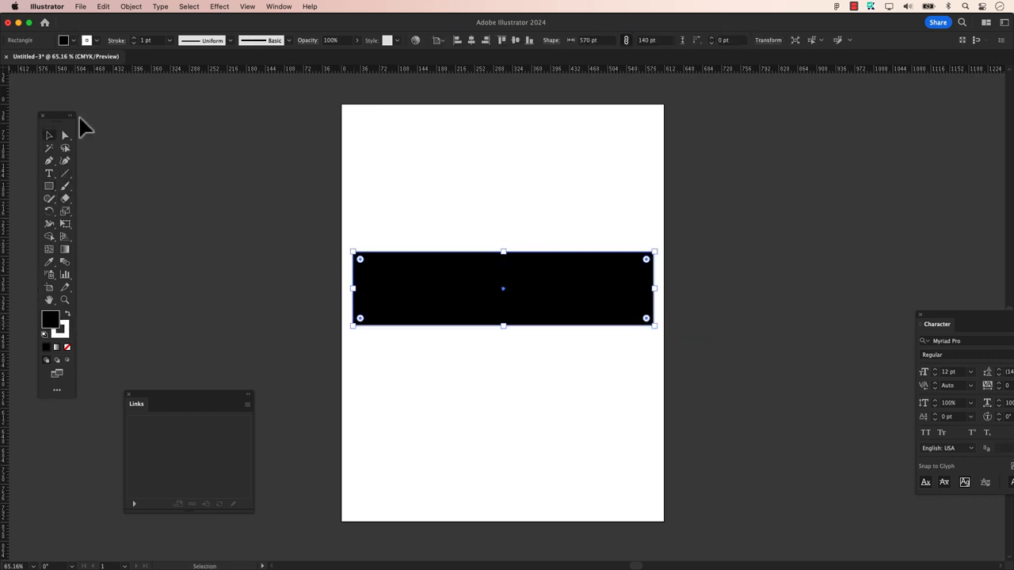
Step: Save the drawing to the Desktop as an SVG file, accepting the default SVG options
left_click(79, 6)
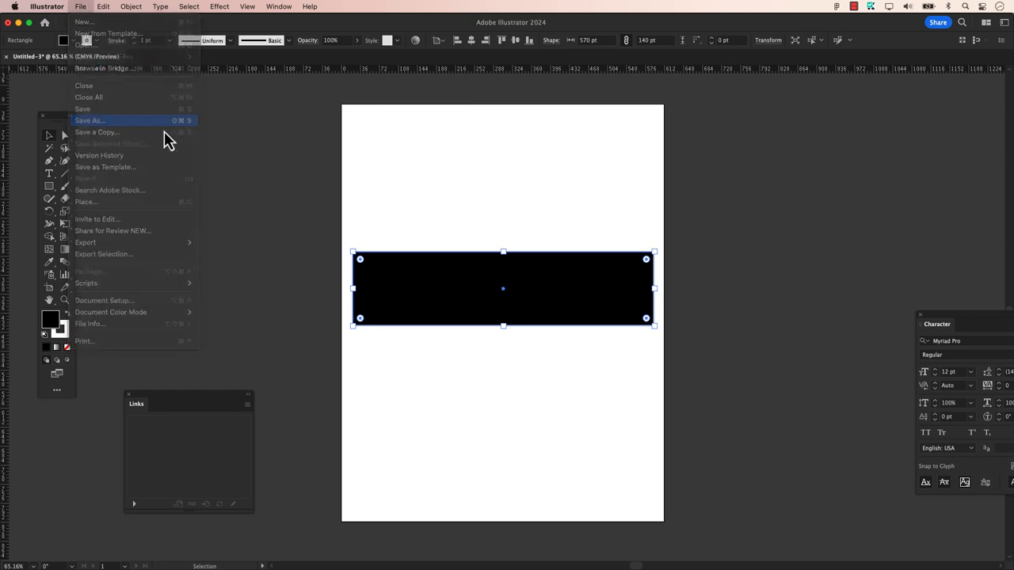
left_click(88, 120)
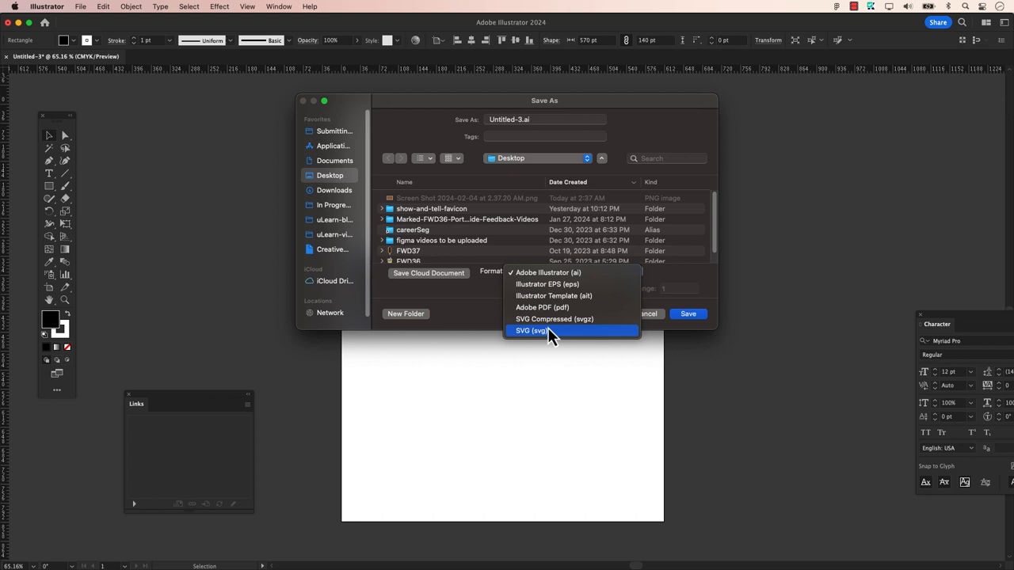
left_click(530, 332)
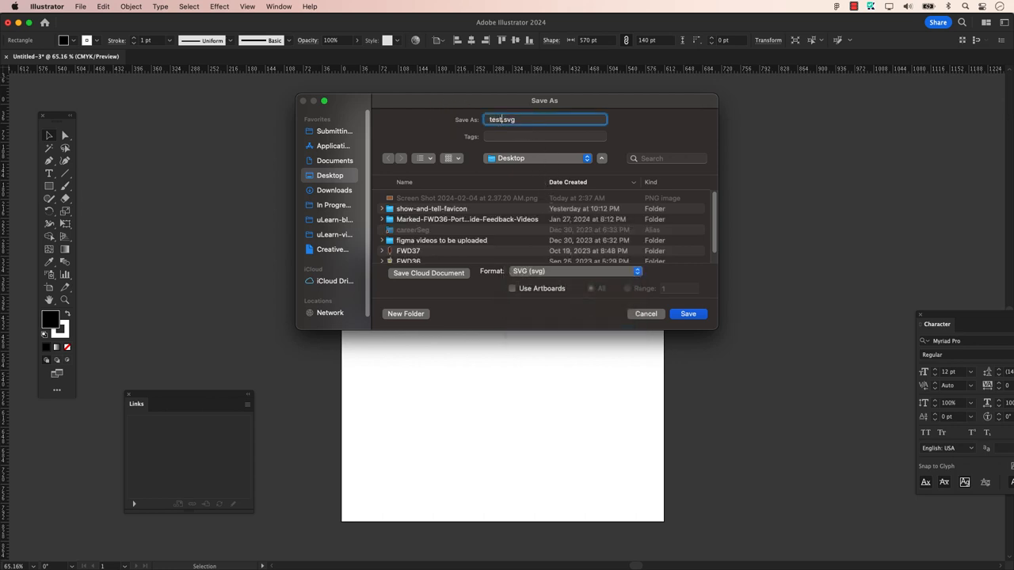
left_click(687, 314)
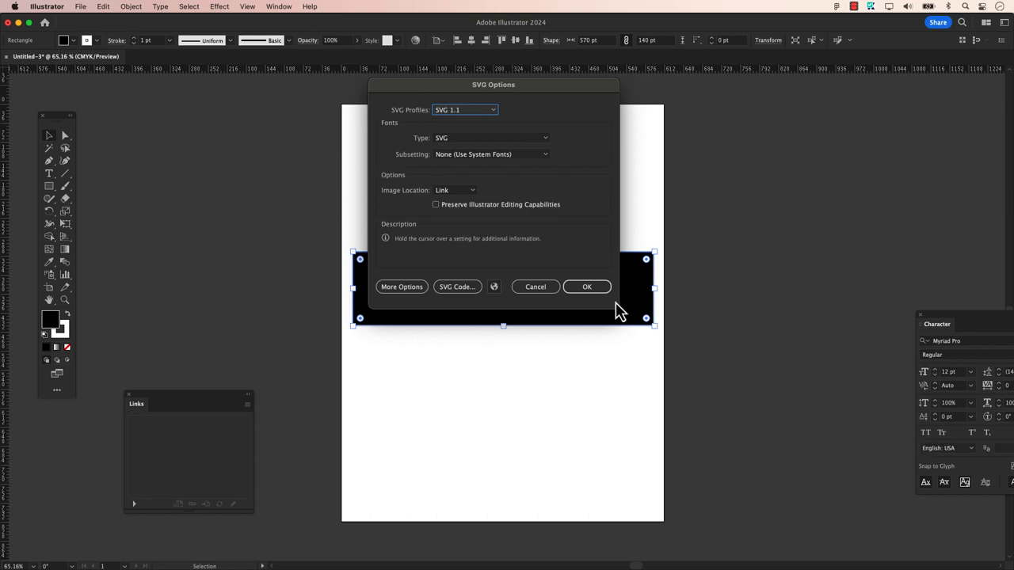
left_click(586, 287)
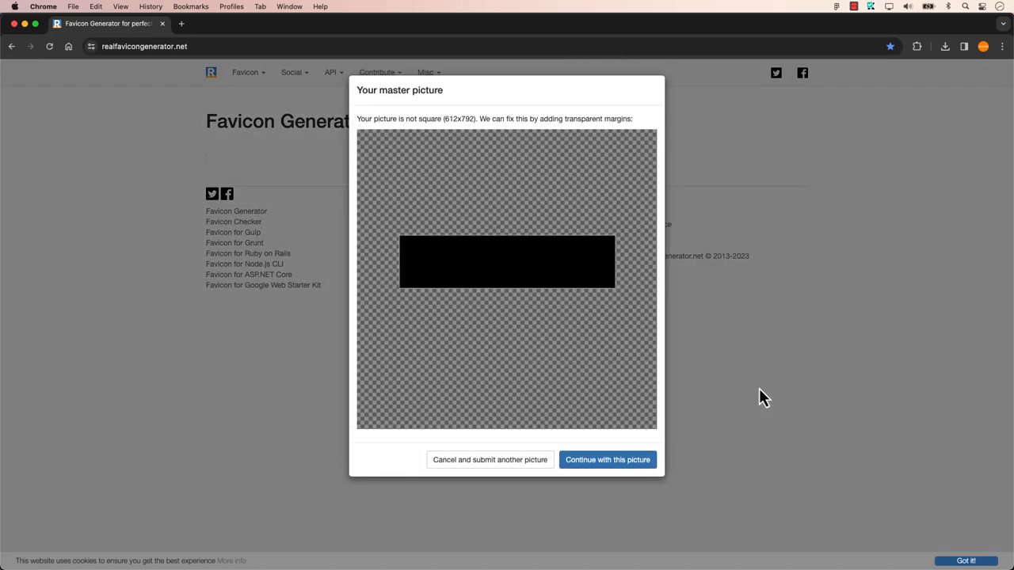
mouse_move(568, 139)
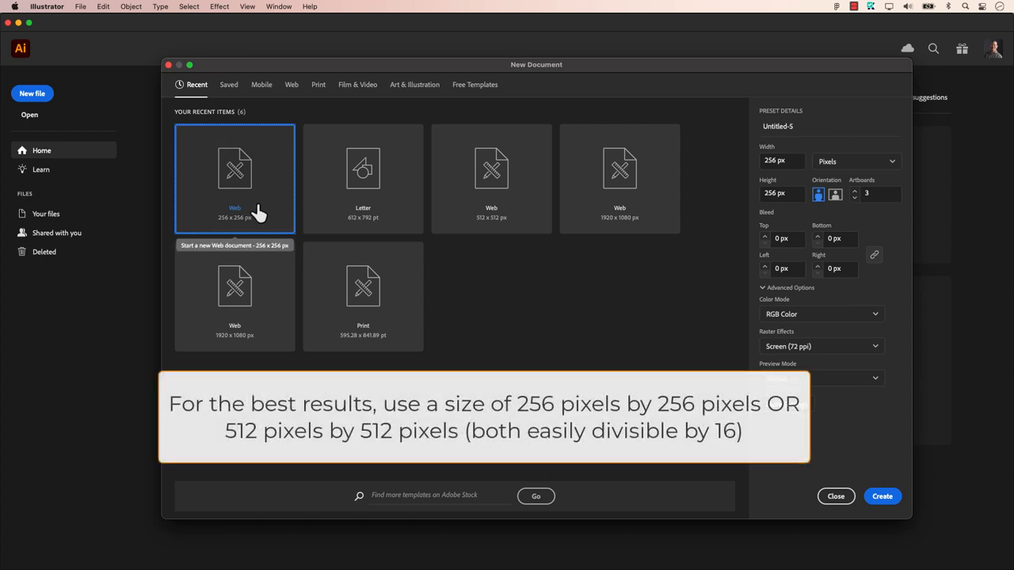
mouse_move(269, 214)
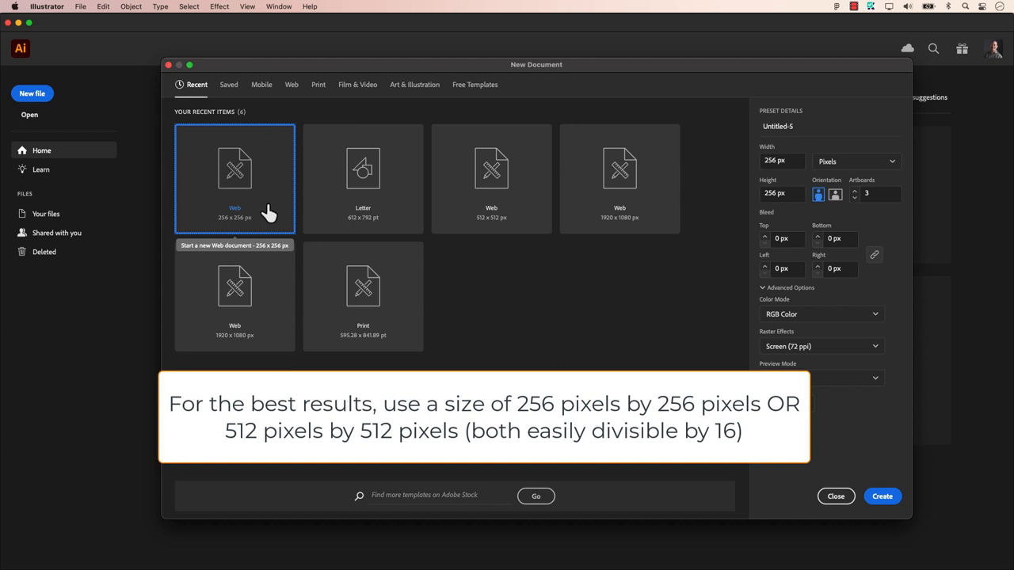
mouse_move(523, 225)
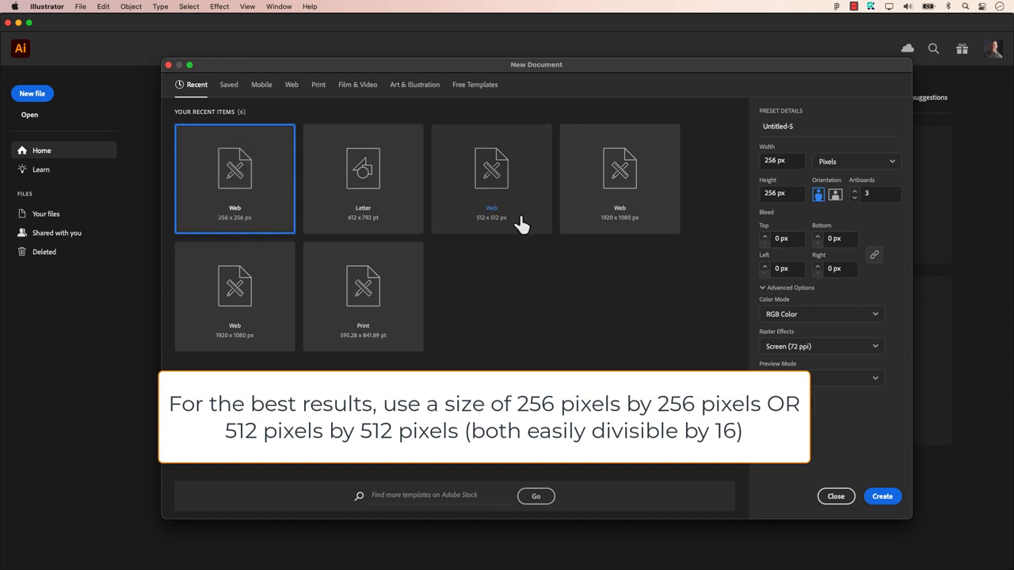
mouse_move(520, 225)
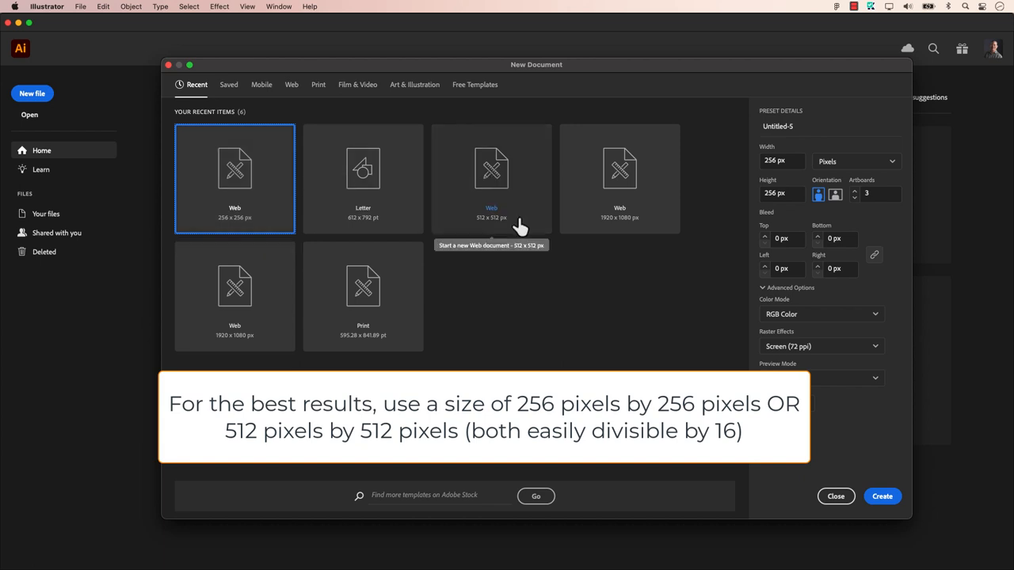
Step: Create a new Web 256 x 256 px document
left_click(882, 496)
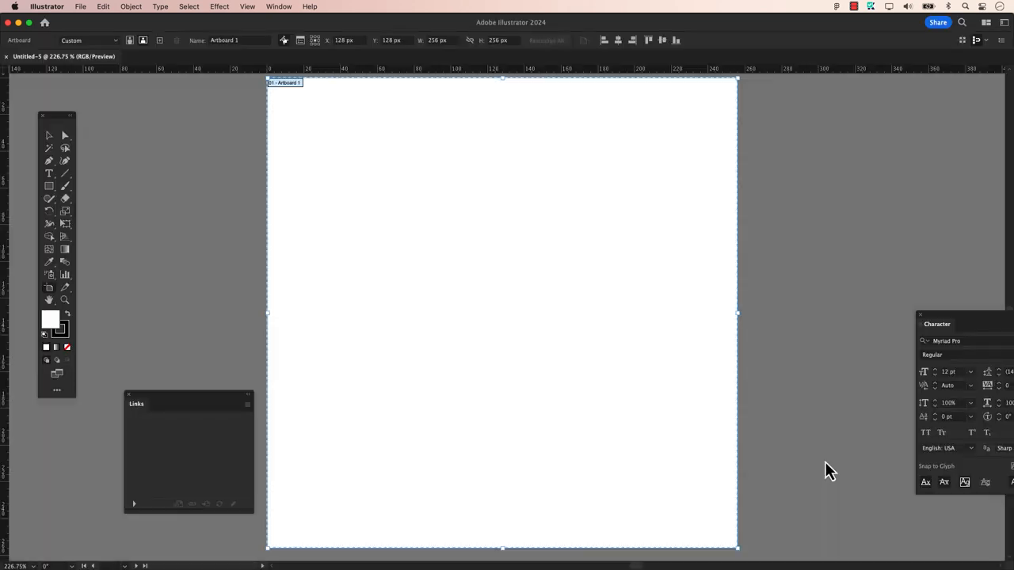
Step: Draw a black rectangle spanning the full width of the 256 px artboard
left_click_drag(271, 252, 729, 347)
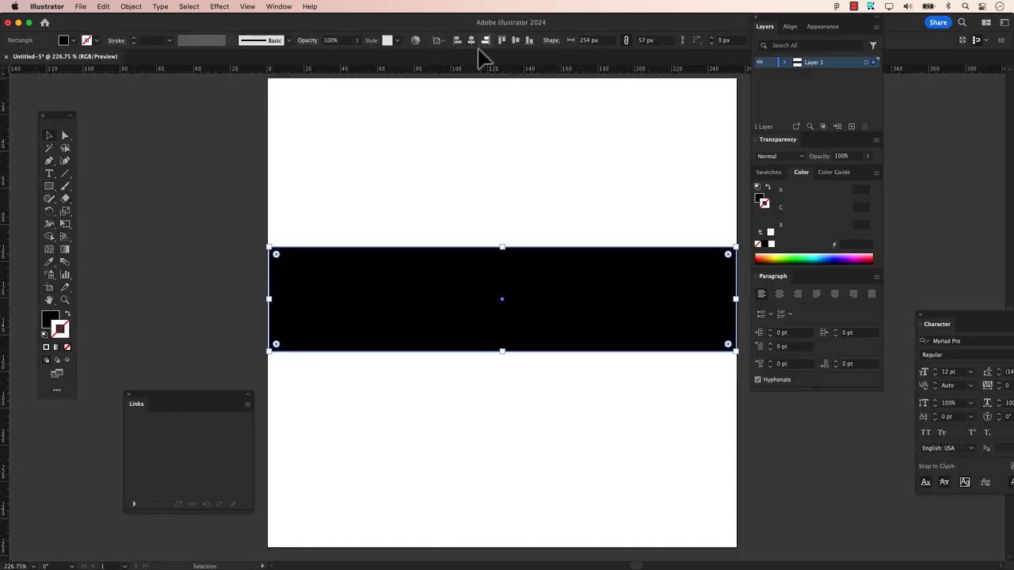
left_click_drag(503, 299, 502, 314)
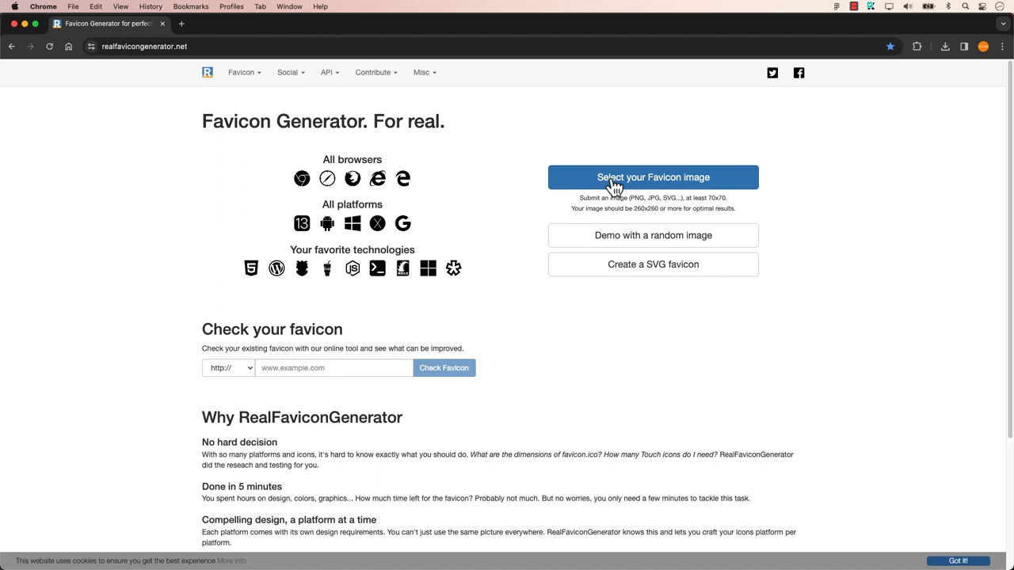
Step: Upload the square SVG as the favicon image and generate the favicons and HTML code
left_click(653, 178)
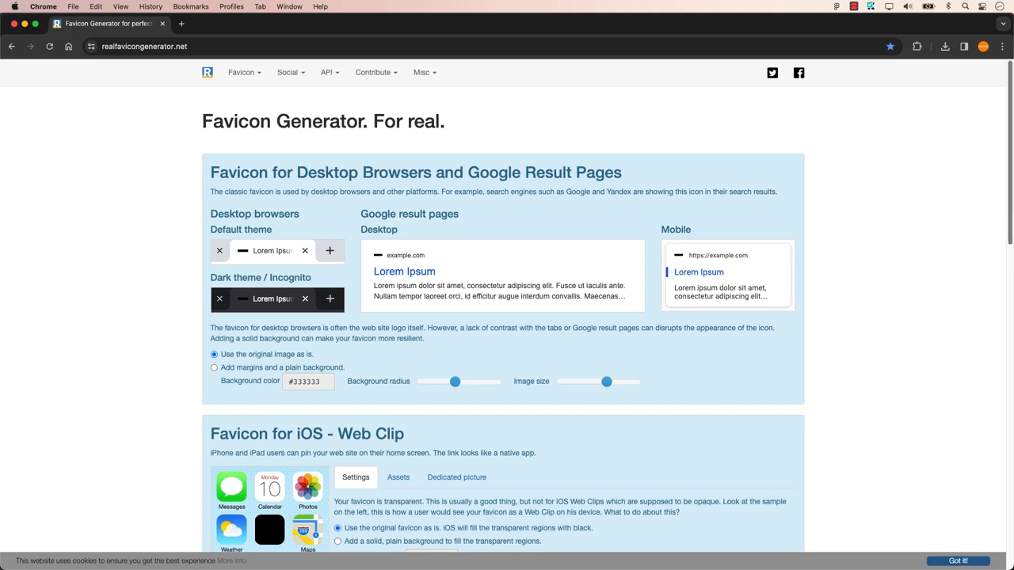
scroll("down", 3)
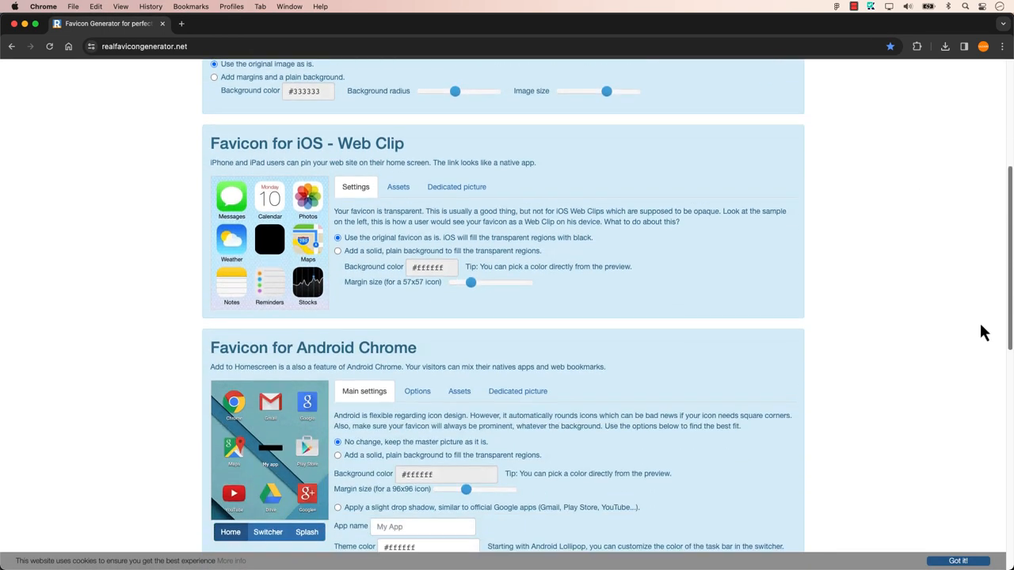
scroll("down", 3)
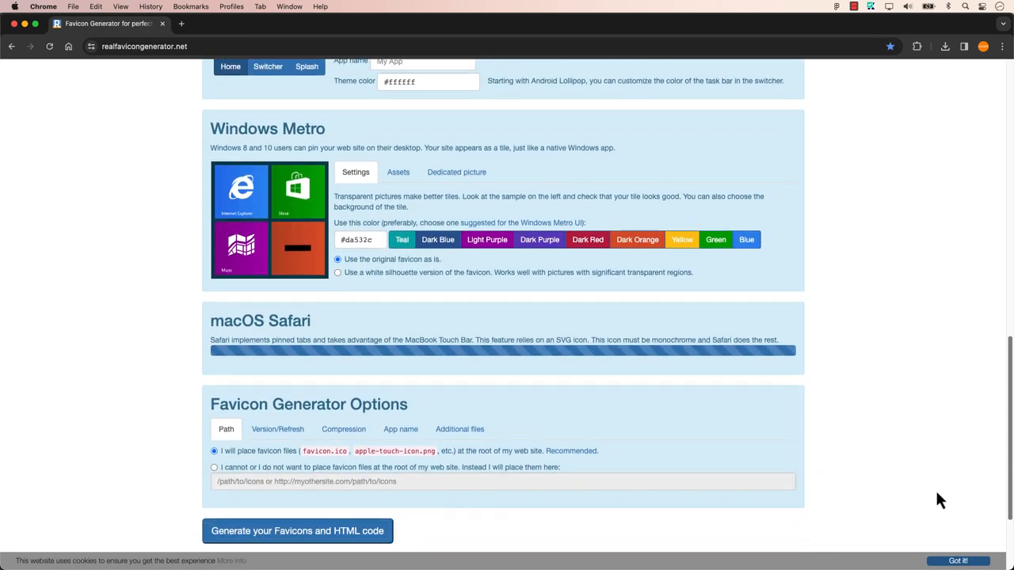
scroll("down", 3)
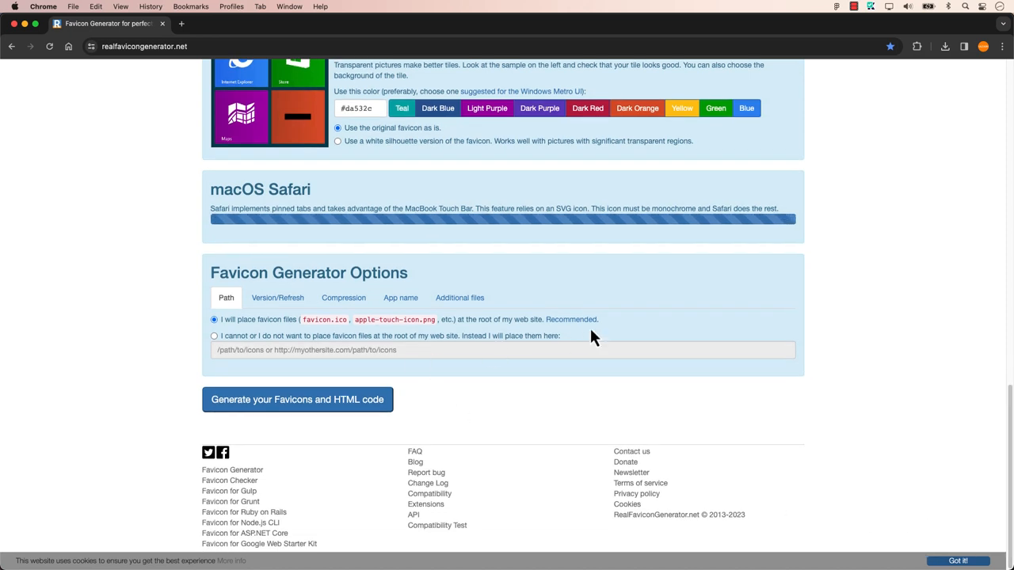
left_click(298, 399)
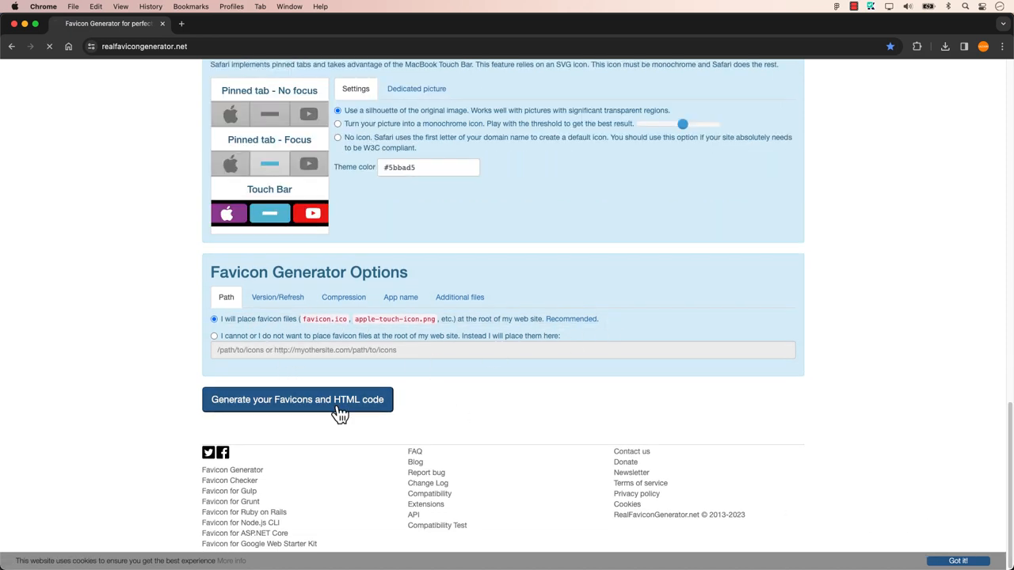
Step: Download the generated favicon package from the Install your favicon page
left_click(298, 400)
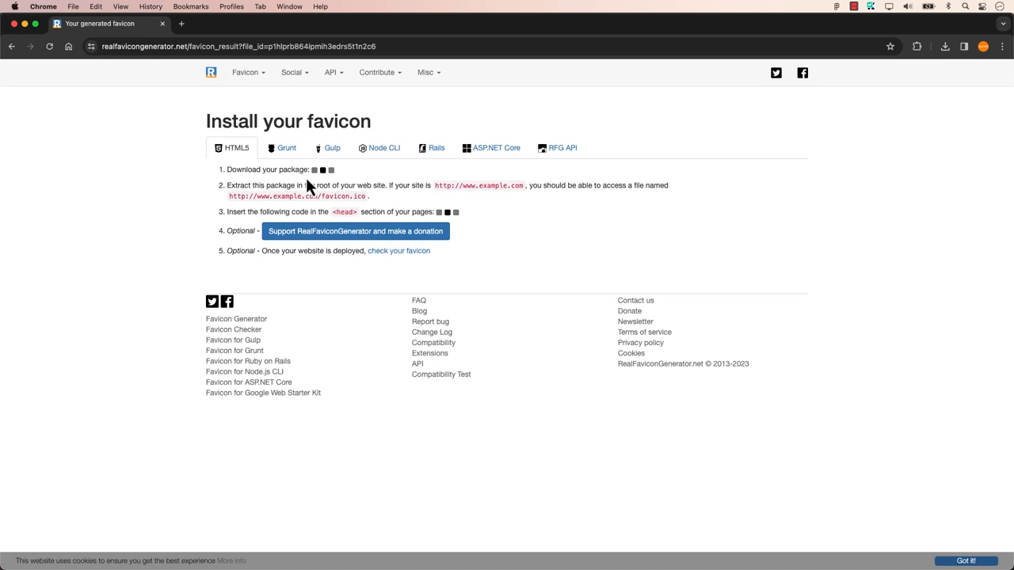
mouse_move(341, 189)
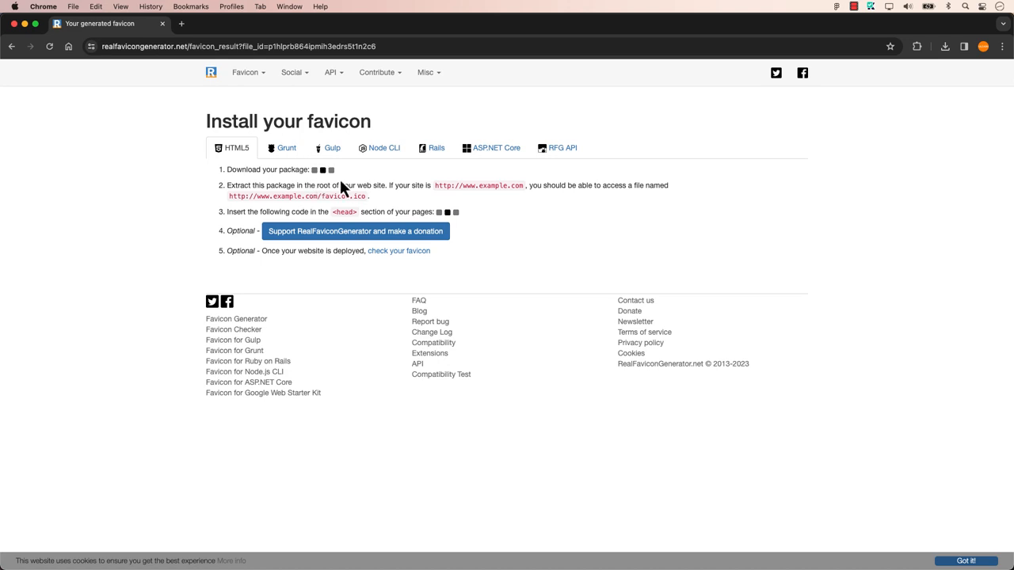
left_click(345, 169)
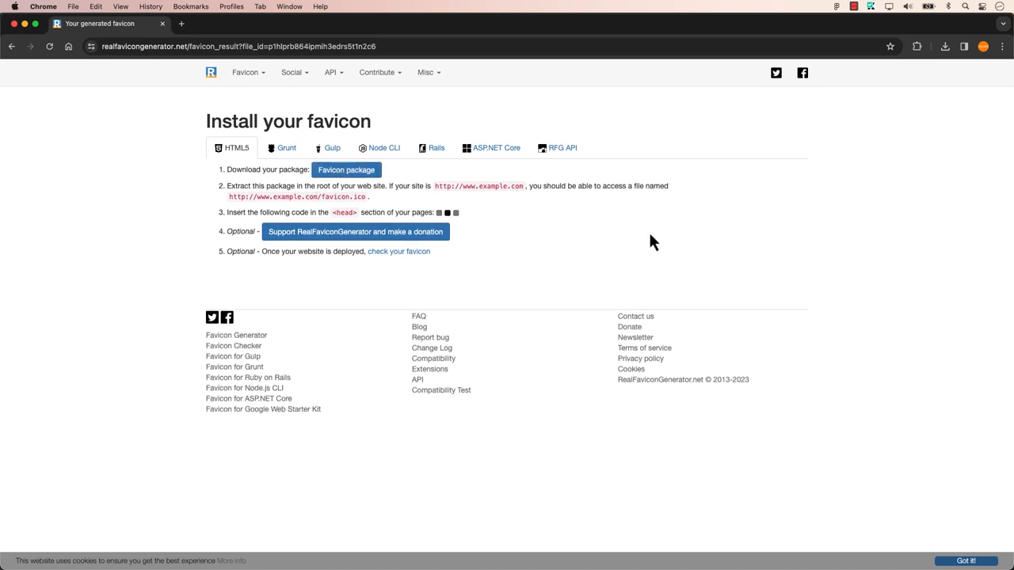
left_click(345, 170)
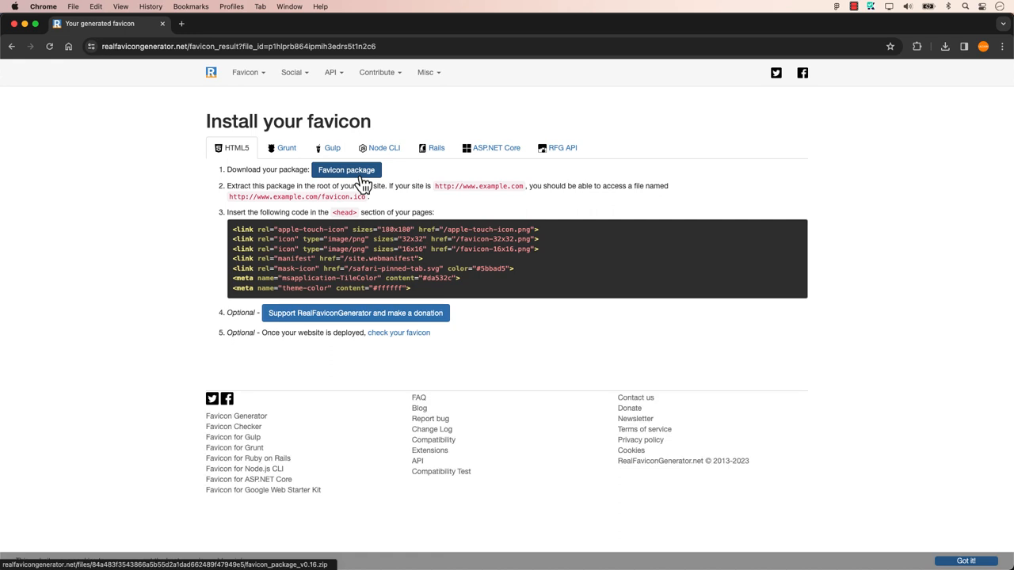